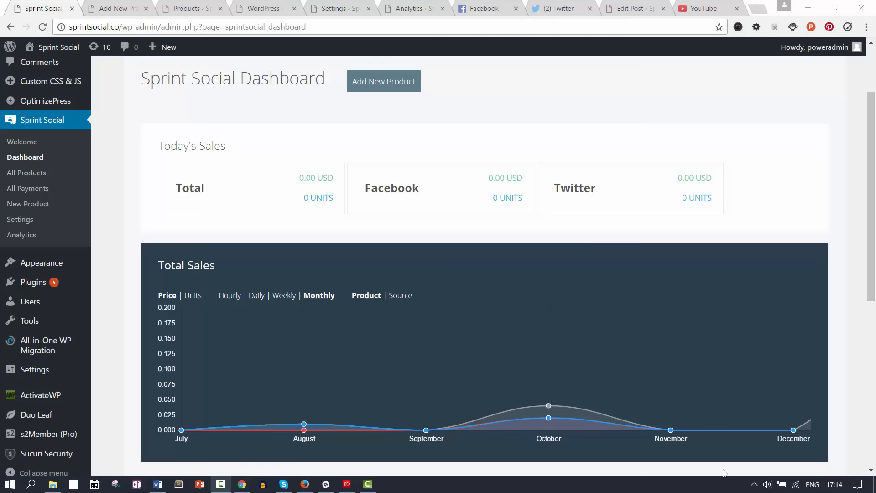
{"action": "mouse_move", "coordinate": [600, 491]}
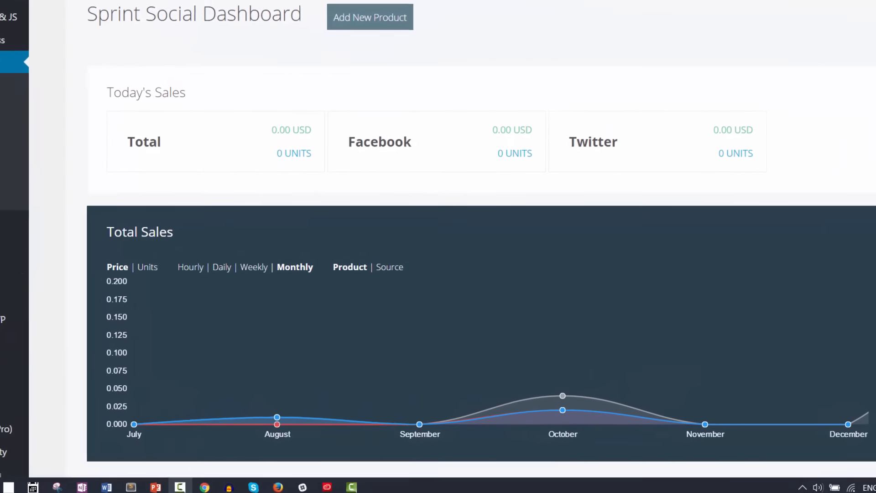
- Create the product 'Video Marketing eBook' with price 10 and stock 20
{"action": "scroll", "scroll_direction": "down", "scroll_amount": 3}
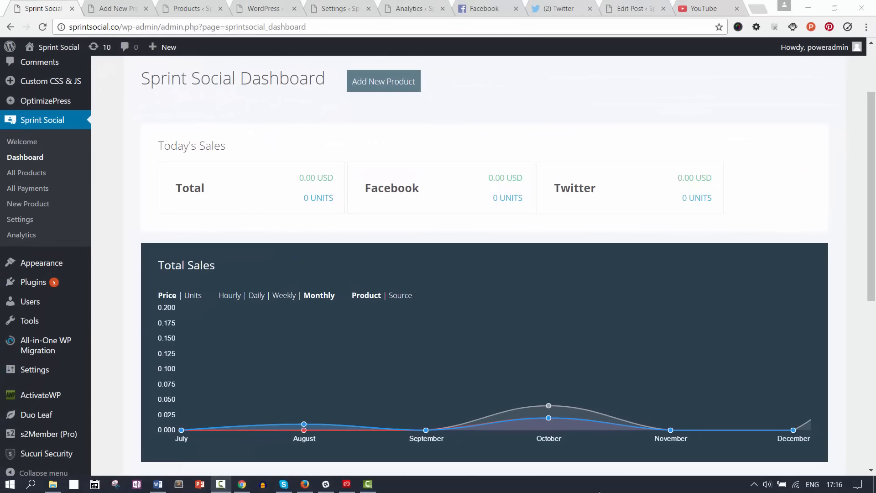
{"action": "mouse_move", "coordinate": [562, 489]}
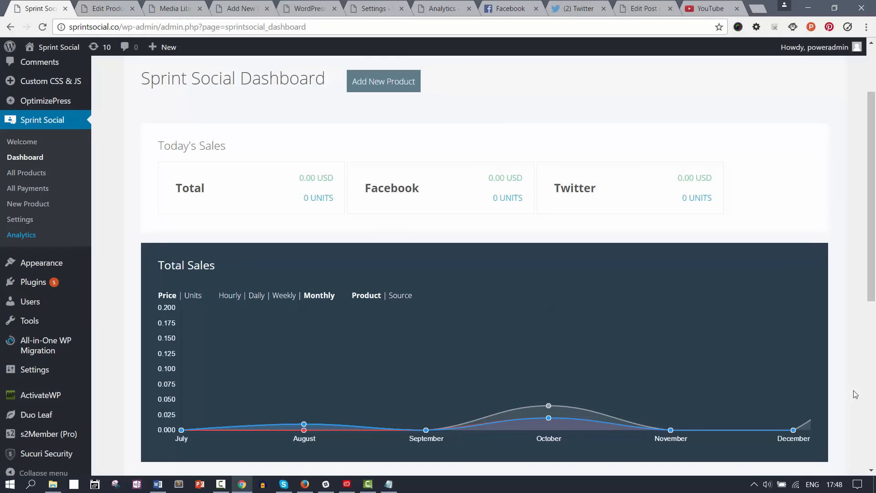
{"action": "mouse_move", "coordinate": [204, 137]}
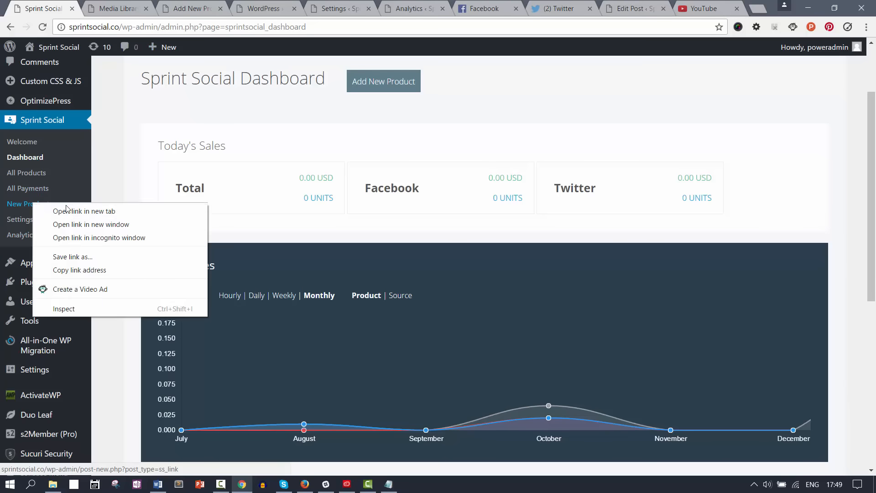
{"action": "left_click", "coordinate": [84, 211]}
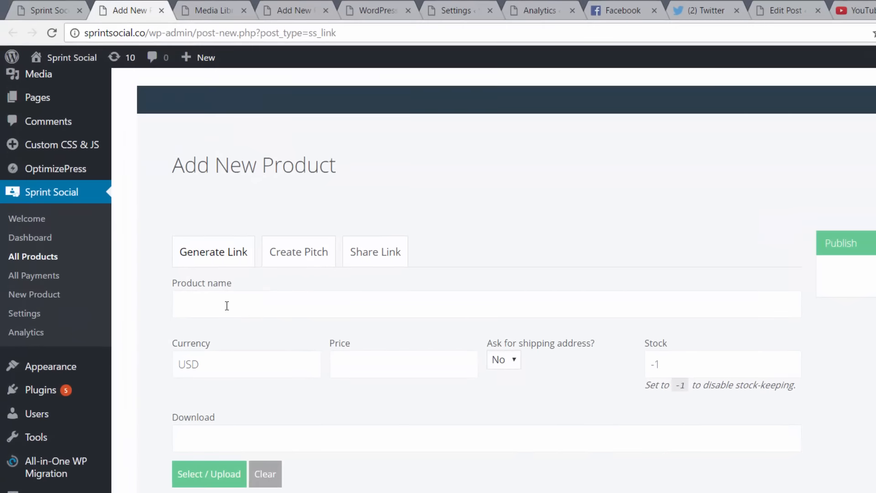
{"action": "type", "text": "M"}
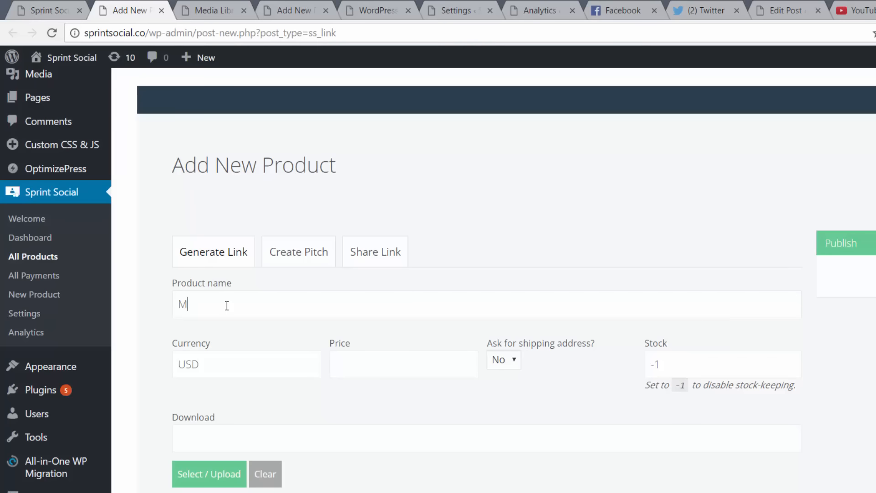
{"action": "type", "text": "ideo Marketing eBook"}
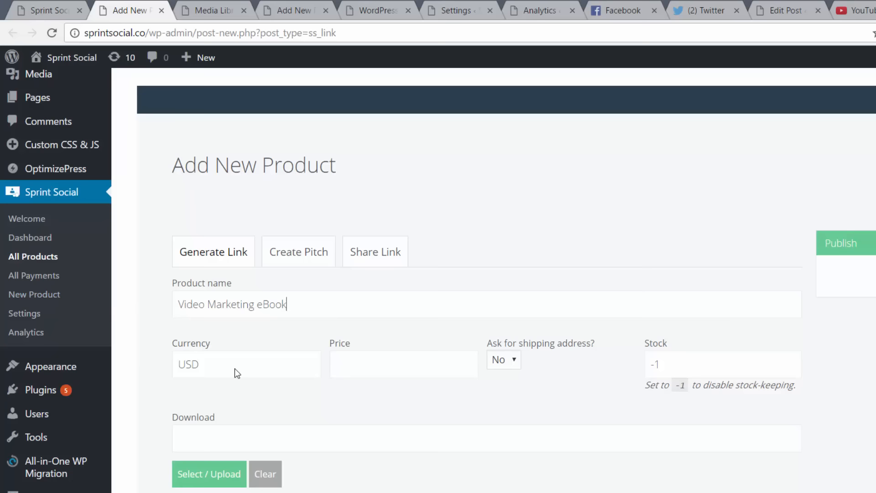
{"action": "type", "text": "10"}
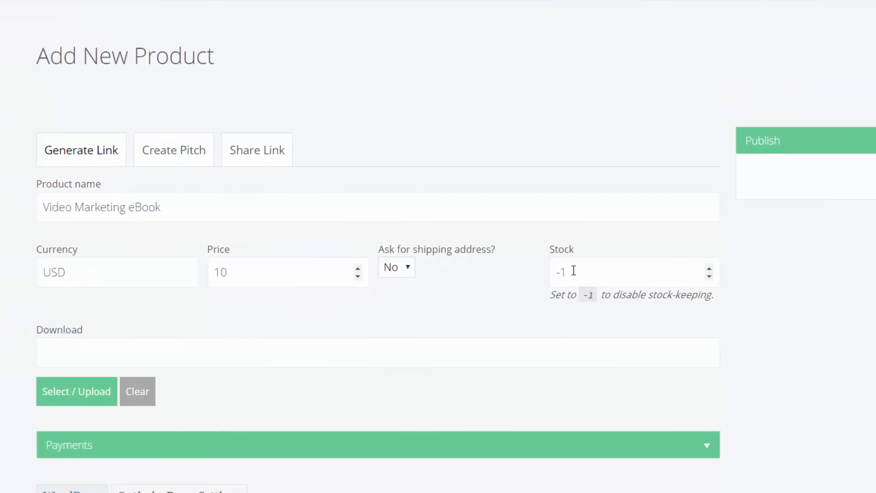
{"action": "type", "text": "20"}
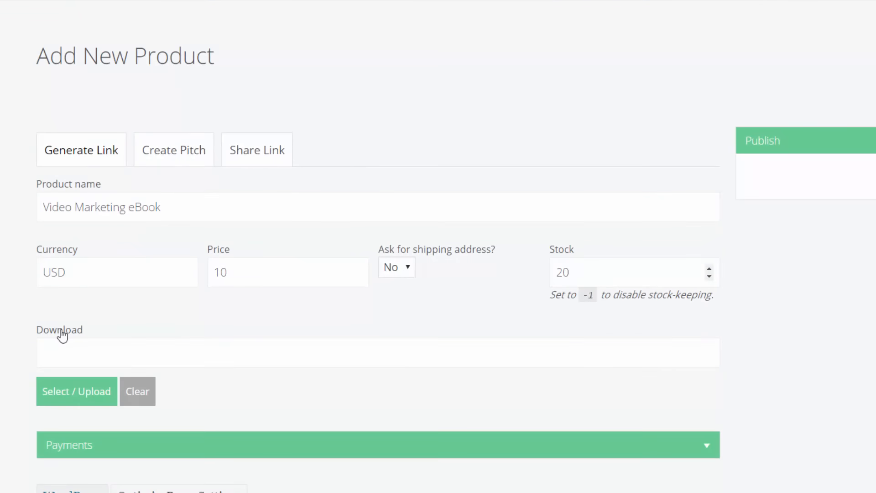
{"action": "mouse_move", "coordinate": [268, 319]}
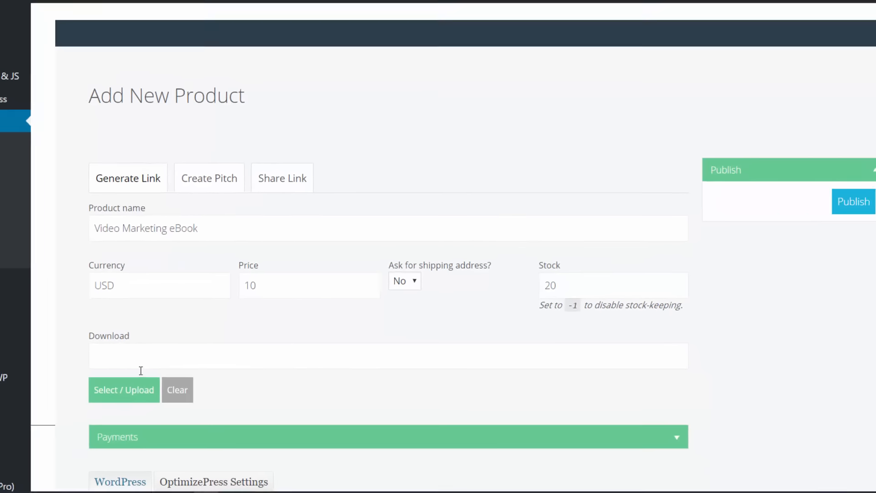
- Attach BeginnersGuideVideoMarketingDownload.zip from the Media Library as the product's download file
{"action": "left_click", "coordinate": [124, 390]}
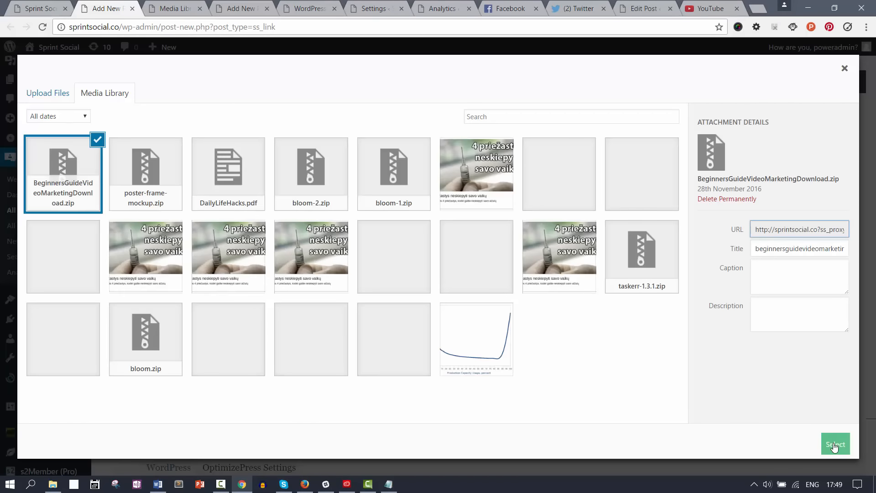
{"action": "left_click", "coordinate": [835, 443]}
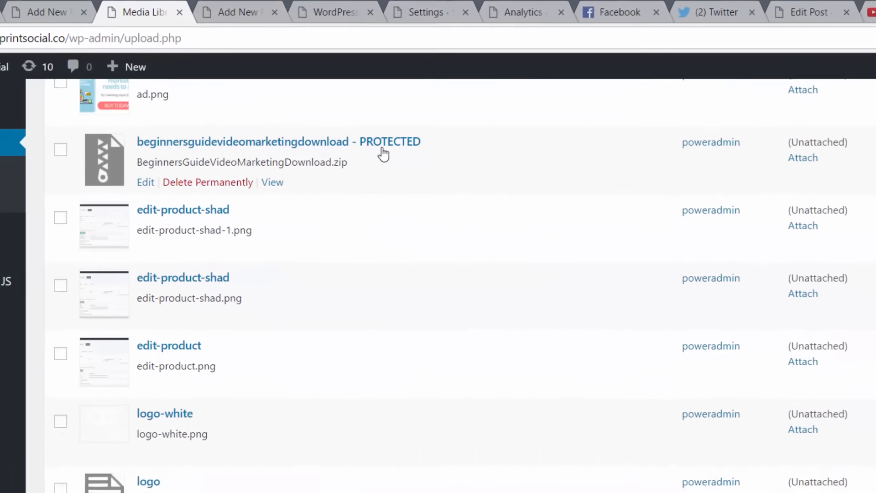
{"action": "left_click", "coordinate": [126, 67]}
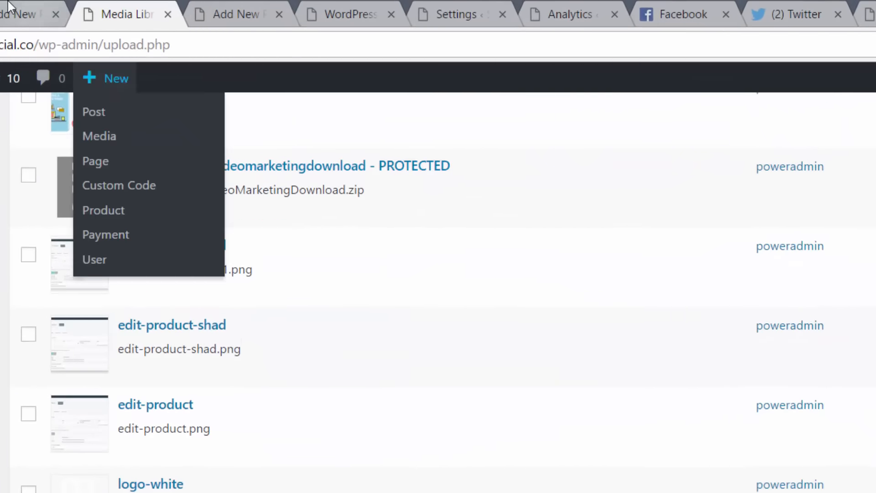
{"action": "left_click", "coordinate": [103, 210]}
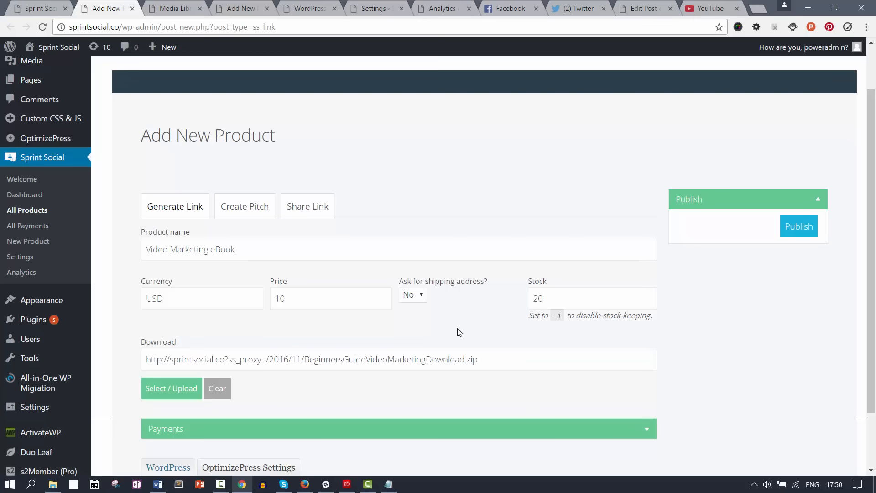
{"action": "mouse_move", "coordinate": [355, 334]}
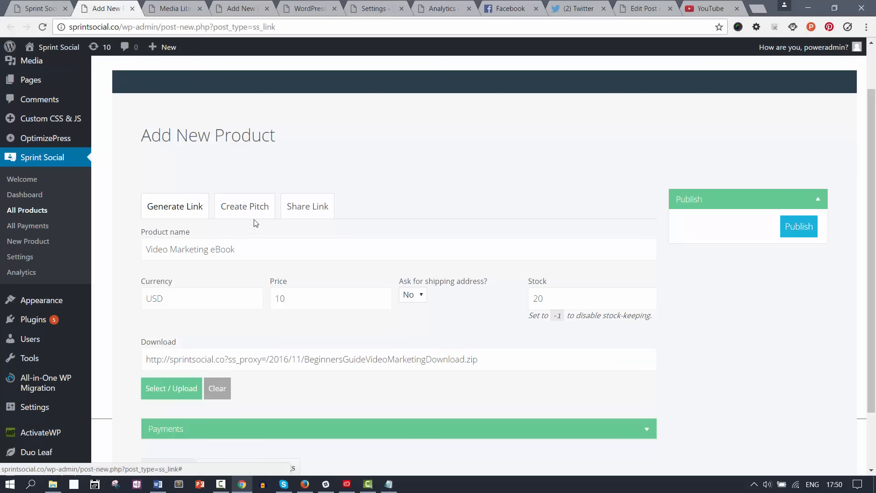
- Insert the eBook promo image into the pitch and begin its description
{"action": "left_click", "coordinate": [171, 388]}
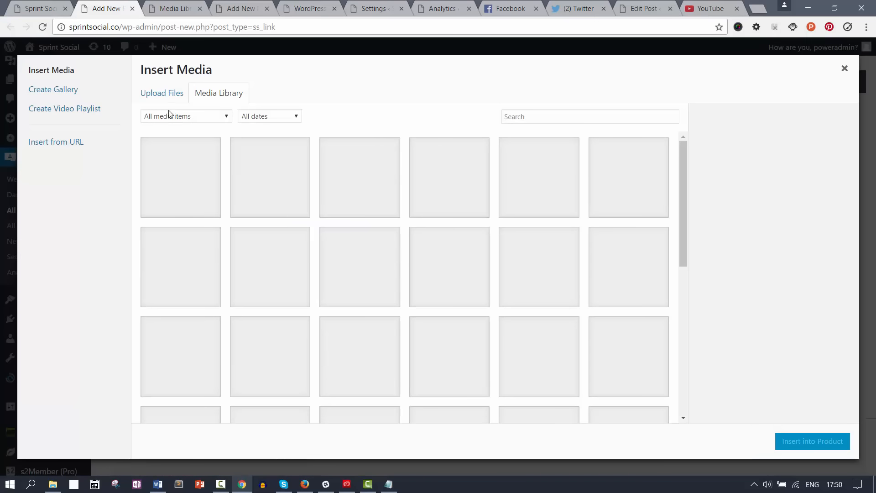
{"action": "left_click", "coordinate": [181, 266]}
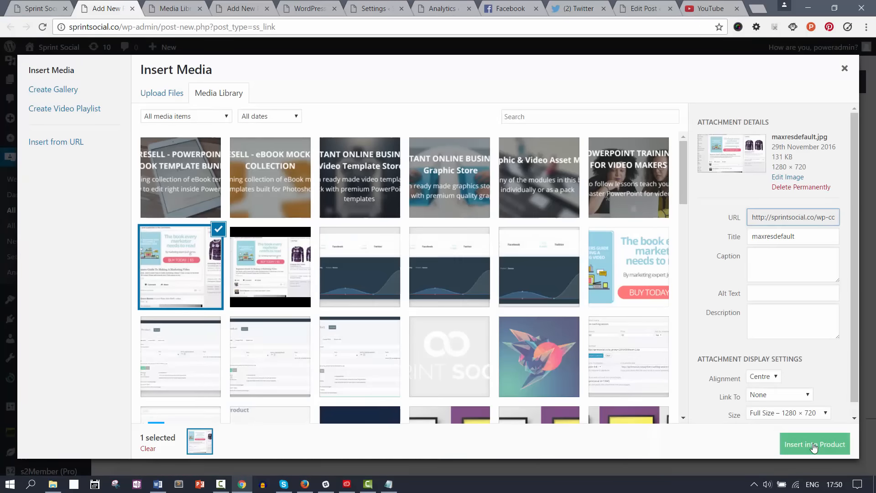
{"action": "left_click", "coordinate": [814, 443]}
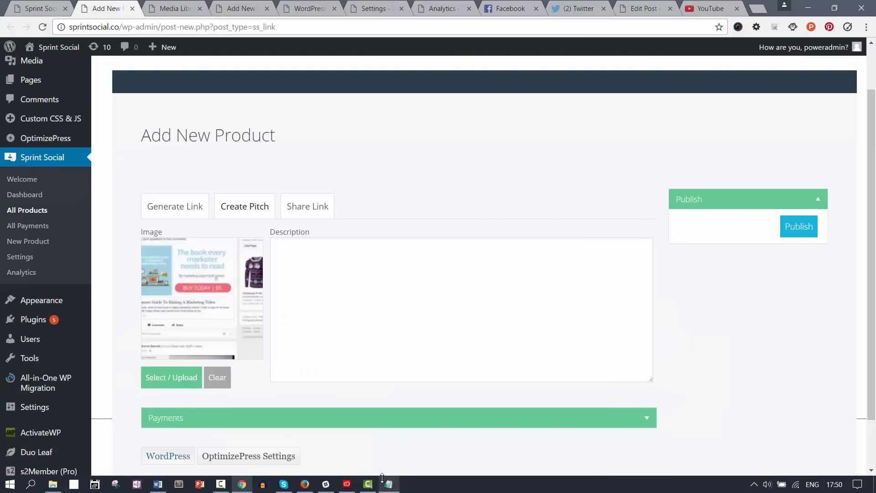
{"action": "left_click", "coordinate": [388, 483]}
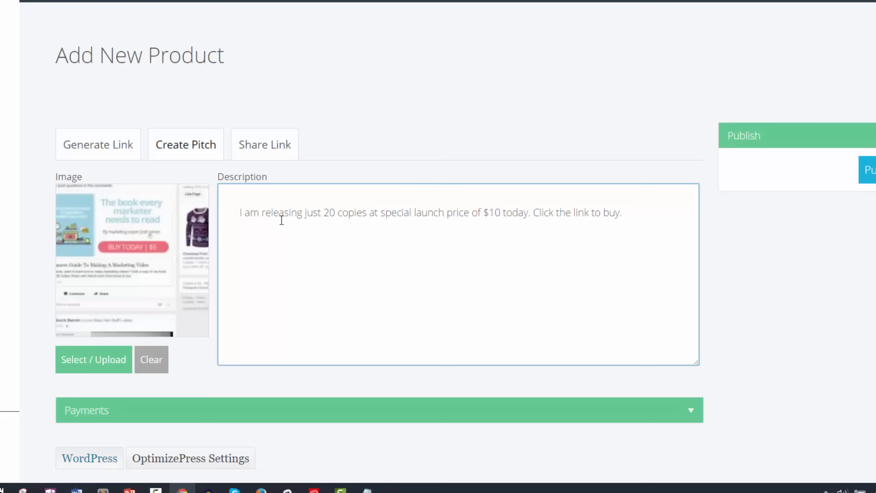
{"action": "mouse_move", "coordinate": [497, 223]}
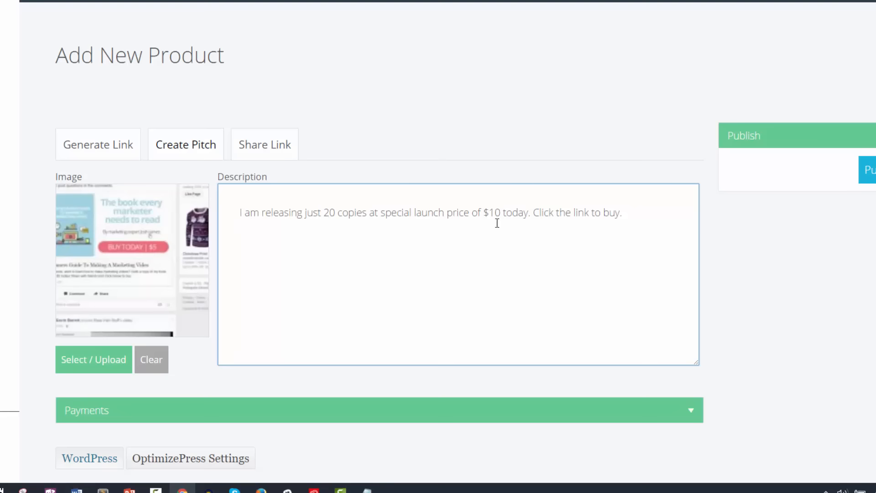
{"action": "mouse_move", "coordinate": [529, 228]}
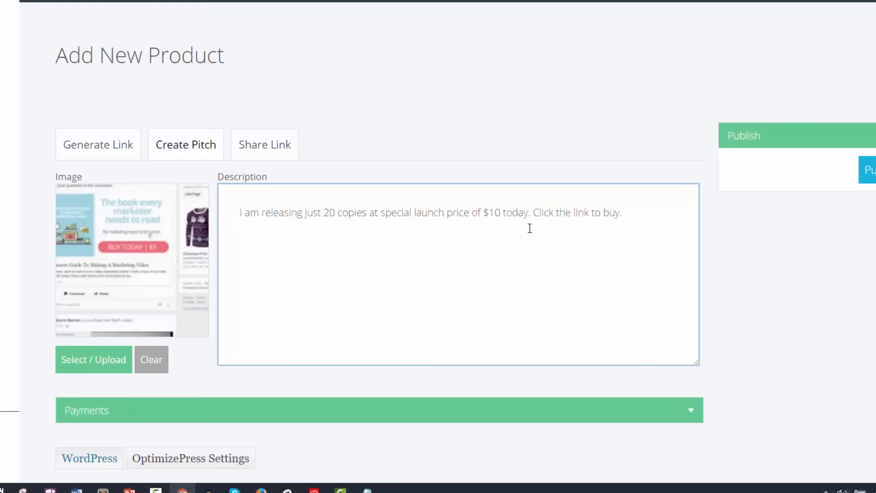
{"action": "mouse_move", "coordinate": [121, 358]}
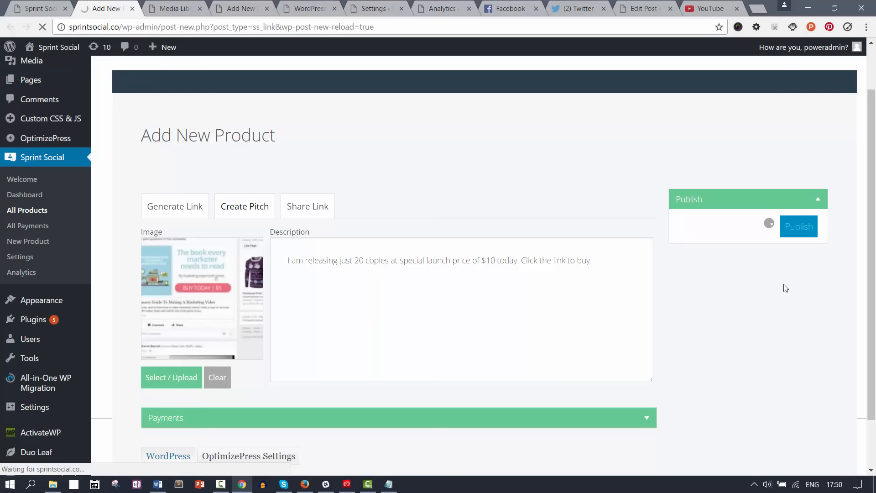
- Publish the product, set link source attribution to Facebook, and share on Facebook
{"action": "left_click", "coordinate": [799, 227]}
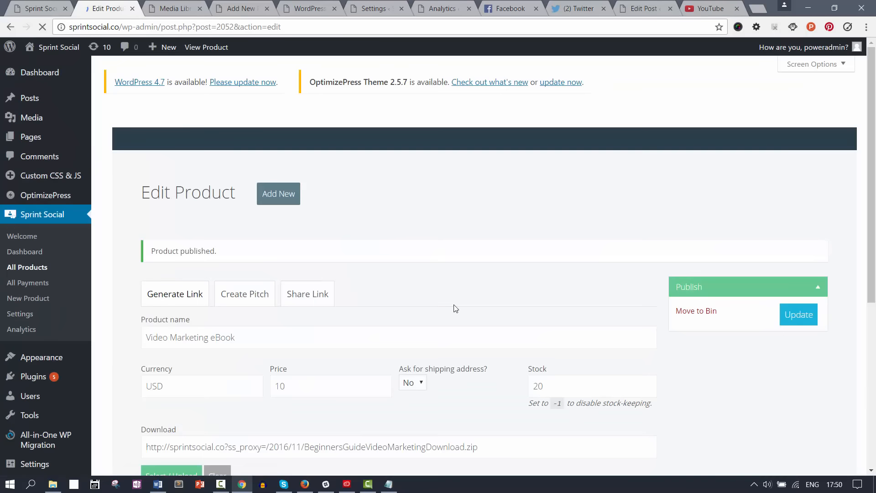
{"action": "scroll", "scroll_direction": "down", "scroll_amount": 3}
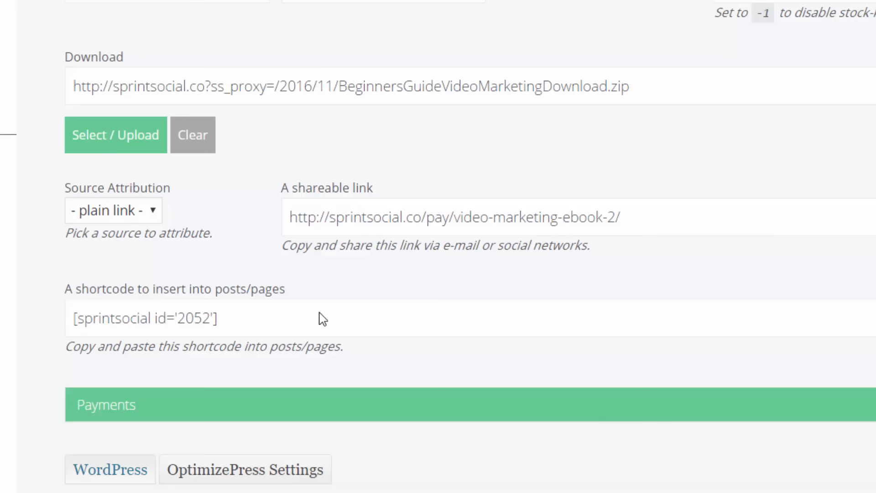
{"action": "mouse_move", "coordinate": [161, 226]}
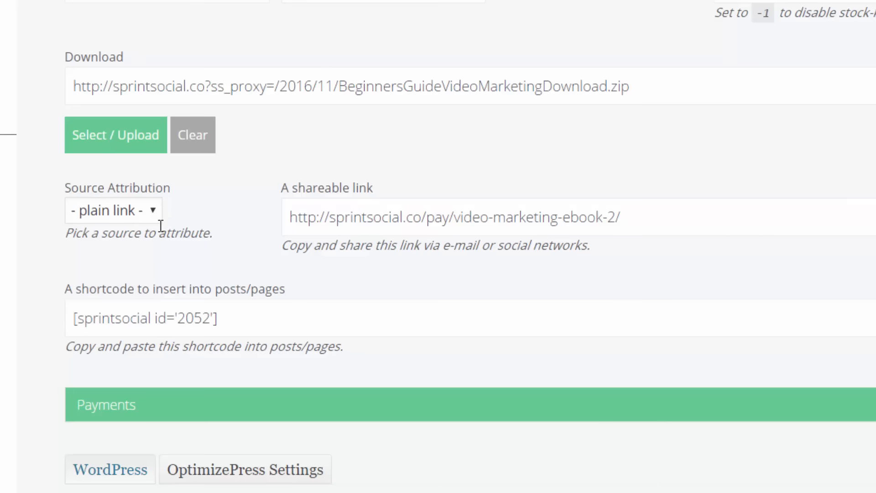
{"action": "left_click", "coordinate": [113, 210]}
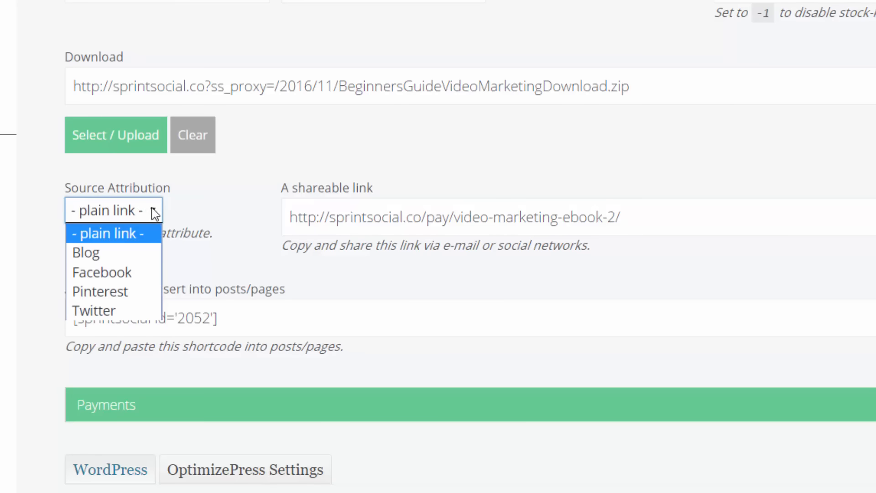
{"action": "mouse_move", "coordinate": [103, 310]}
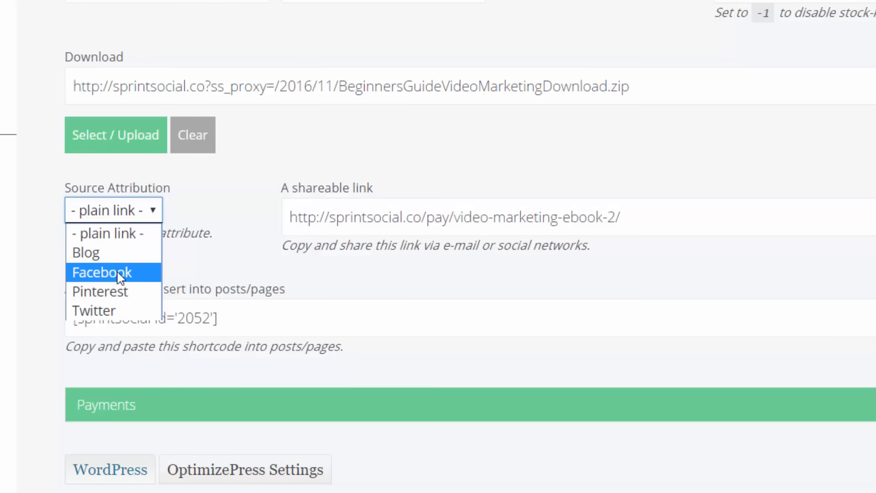
{"action": "left_click", "coordinate": [102, 271]}
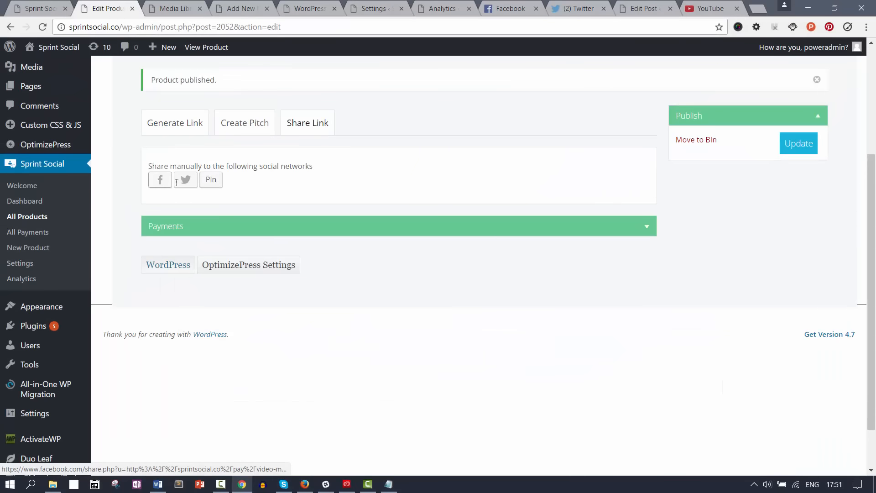
{"action": "left_click", "coordinate": [174, 122]}
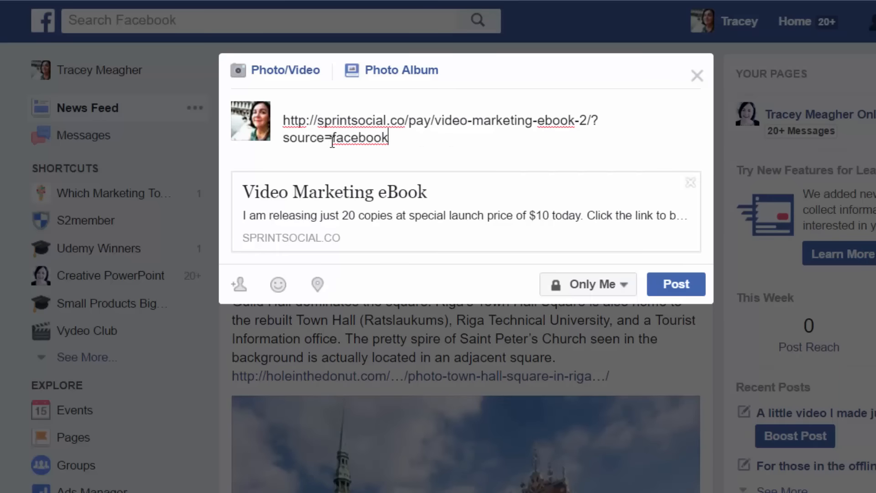
- Post 'Hey friends, Today I launch my ebook...' with the link preview to Facebook
{"action": "type", "text": "Hey friends, Today I launch my ebook.  Be one of the first 20 bo buy and guys get it for just $10. Grab your copy by buying directly below for just $10 and spread the word with friends."}
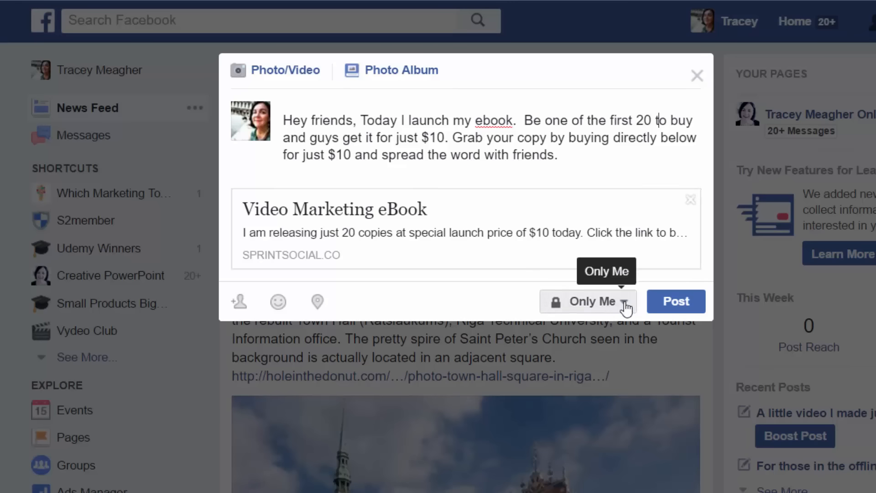
{"action": "left_click", "coordinate": [676, 301]}
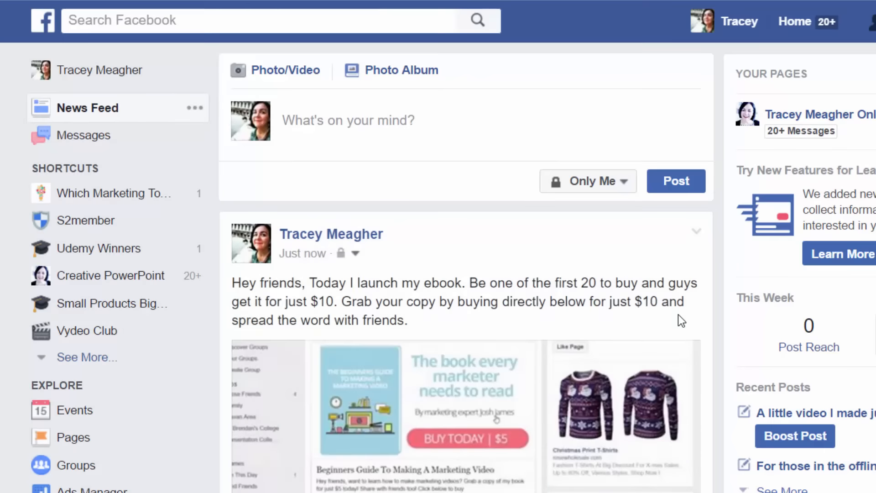
{"action": "scroll", "scroll_direction": "down", "scroll_amount": 3}
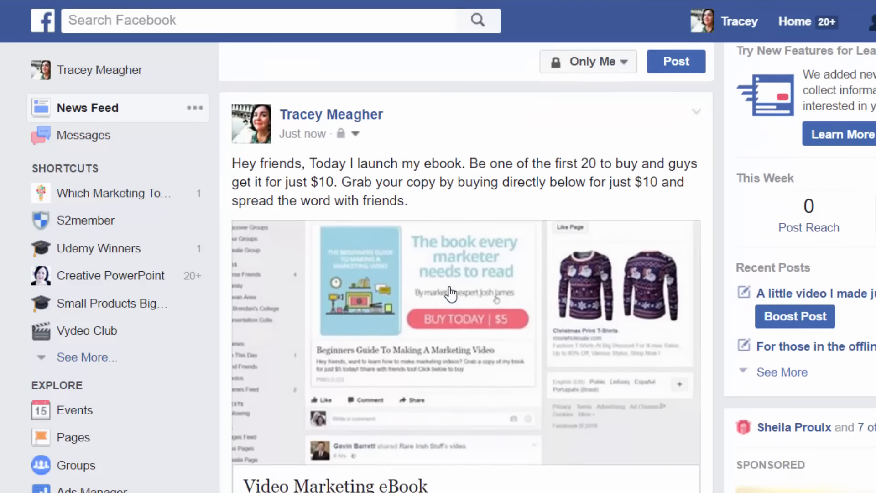
{"action": "scroll", "scroll_direction": "down", "scroll_amount": 3}
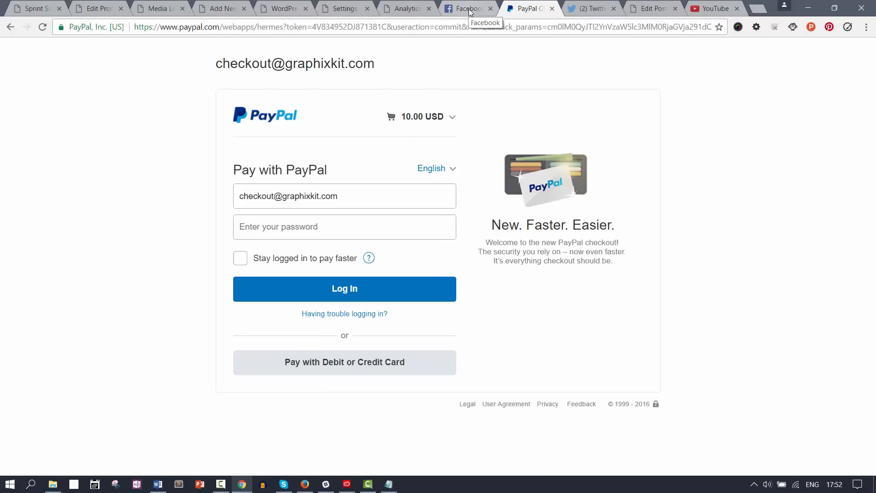
- Return from PayPal checkout to the Facebook tab and scroll to the ebook post
{"action": "left_click", "coordinate": [468, 8]}
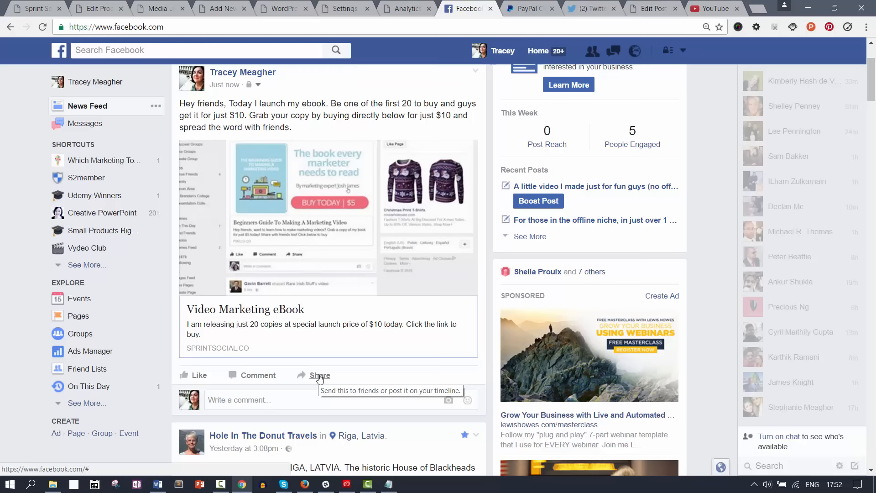
{"action": "mouse_move", "coordinate": [367, 164]}
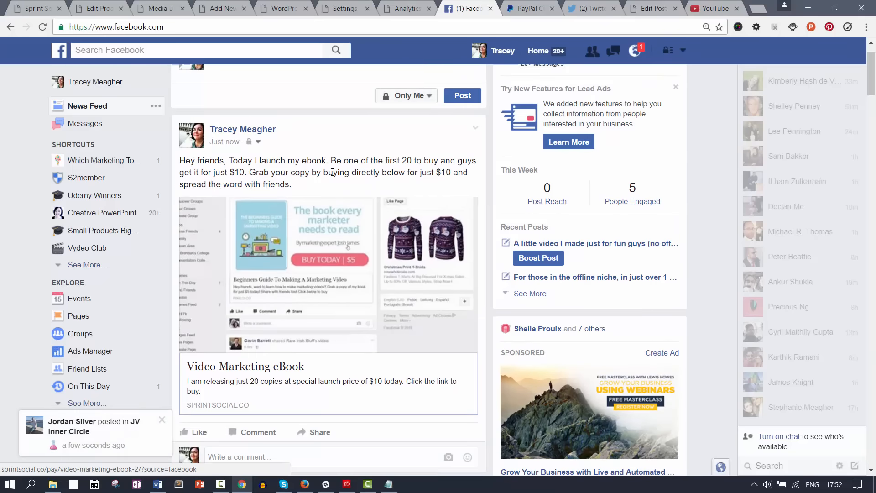
{"action": "scroll", "scroll_direction": "down", "scroll_amount": 3}
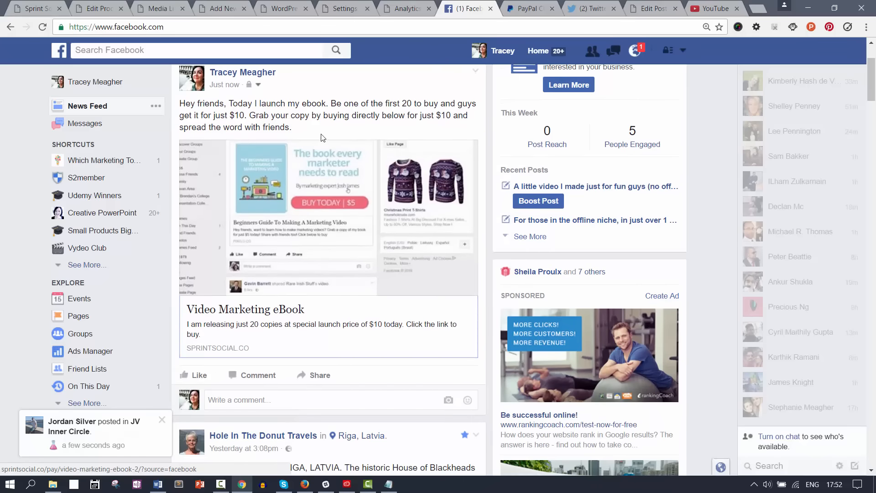
- Switch to the Sprint Social tab showing the Video Marketing eBook product form
{"action": "left_click", "coordinate": [98, 8]}
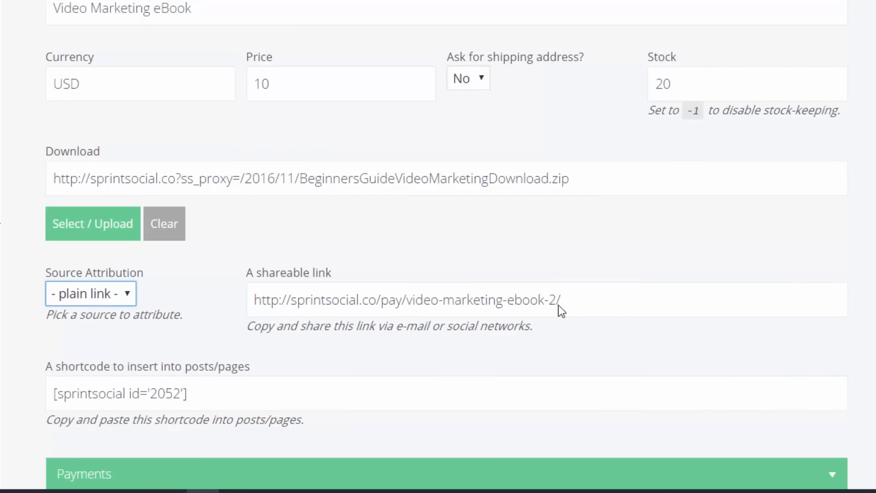
{"action": "mouse_move", "coordinate": [308, 296]}
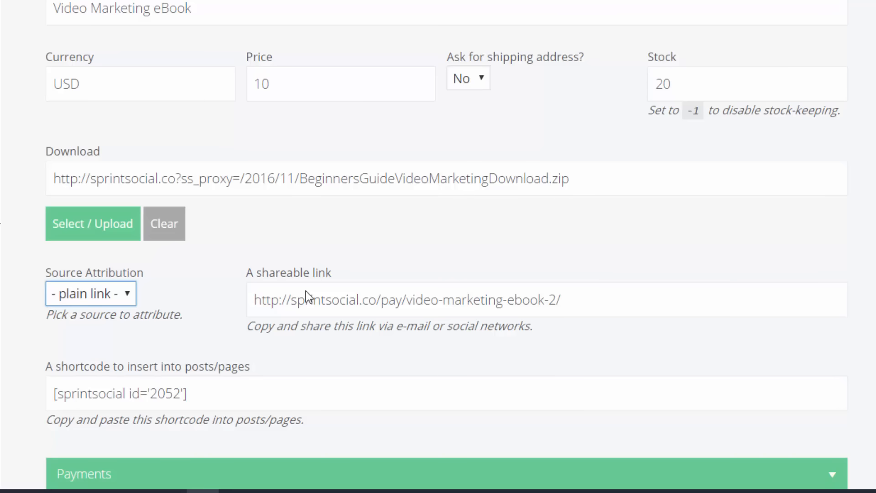
{"action": "mouse_move", "coordinate": [309, 301]}
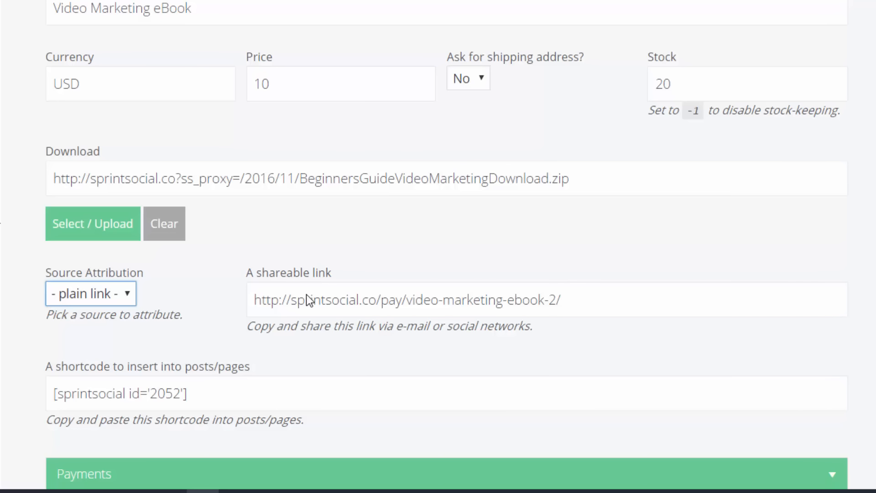
{"action": "mouse_move", "coordinate": [431, 307]}
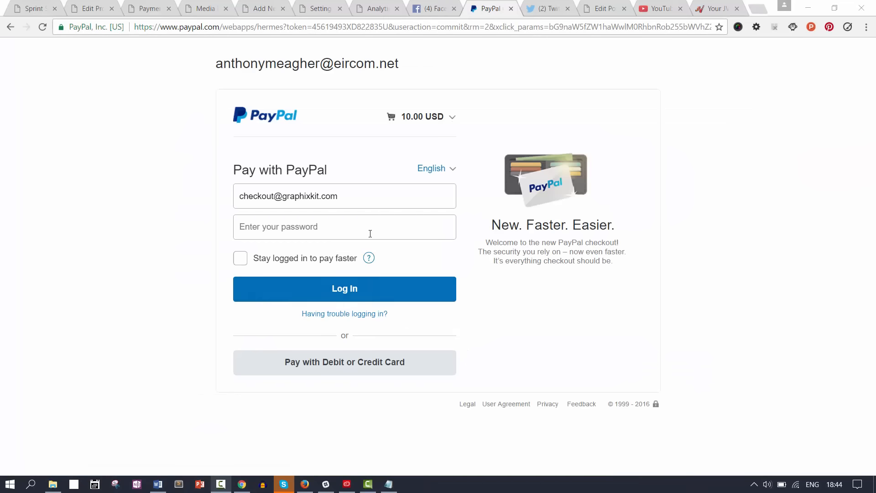
- Log in to PayPal, pay 10.00 USD, and return to the merchant
{"action": "left_click", "coordinate": [370, 227]}
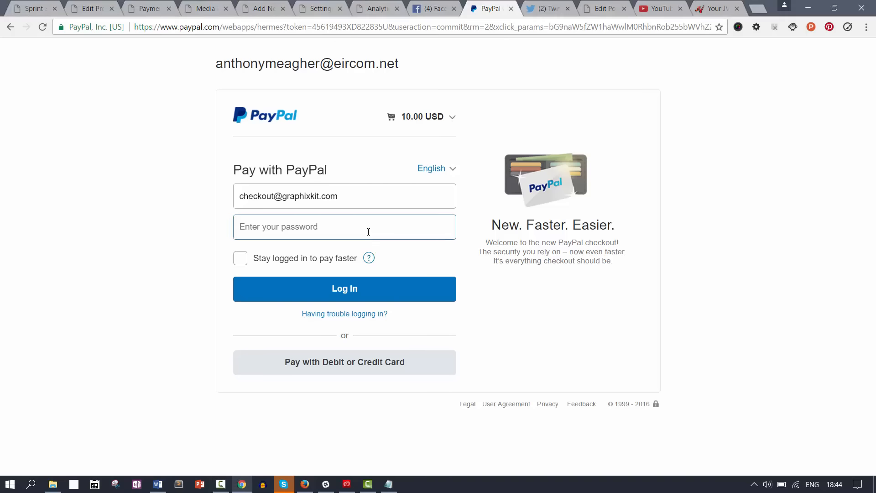
{"action": "left_click", "coordinate": [344, 289]}
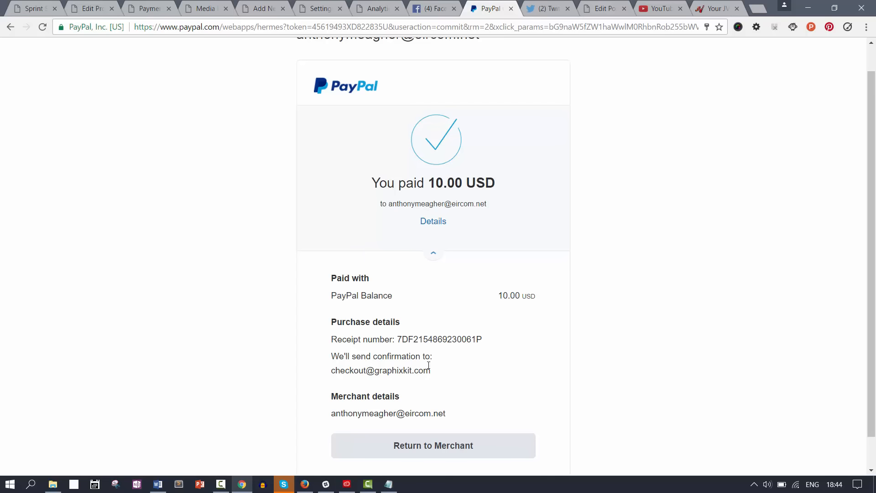
{"action": "left_click", "coordinate": [433, 445]}
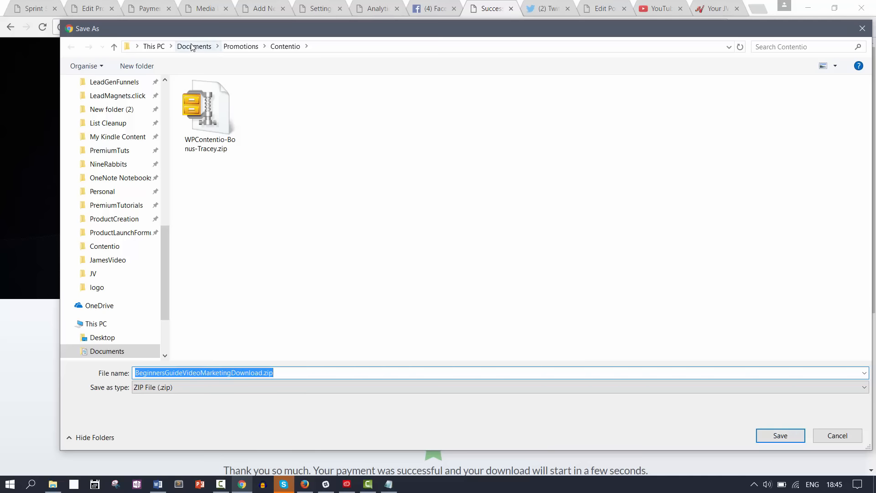
- Create a Misc folder in Documents and open it to save the ebook zip
{"action": "left_click", "coordinate": [194, 46]}
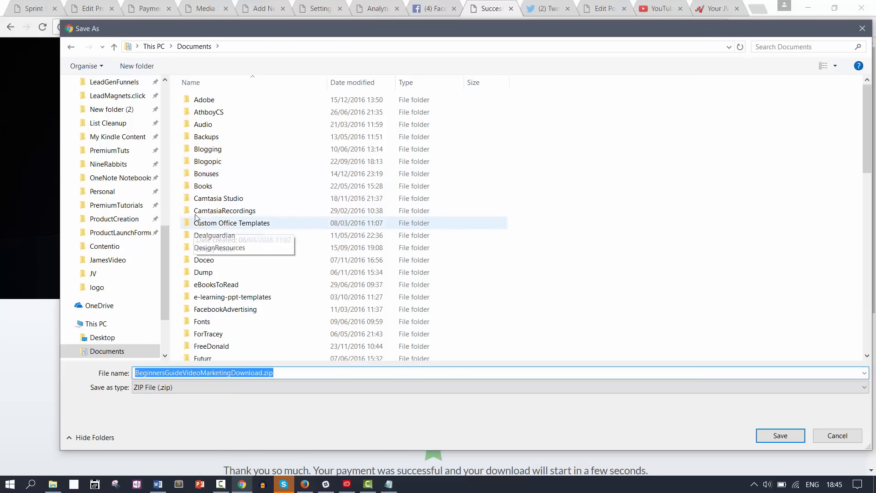
{"action": "left_click", "coordinate": [136, 66]}
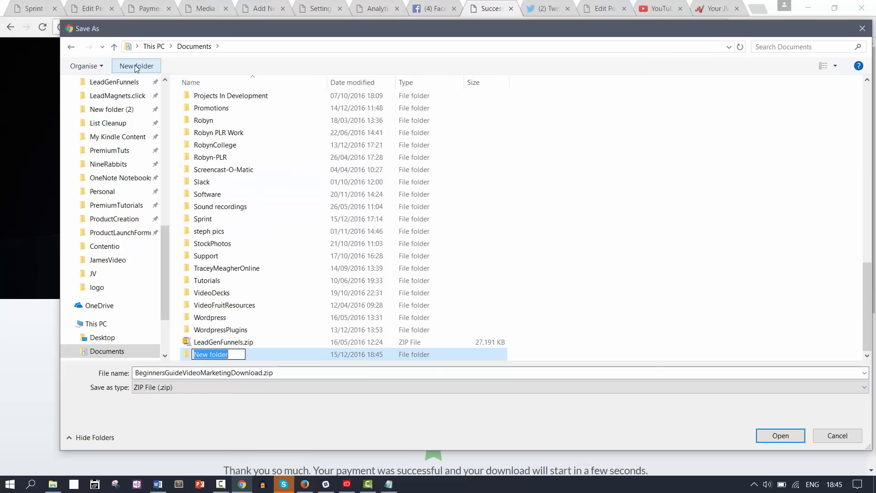
{"action": "type", "text": "Misc"}
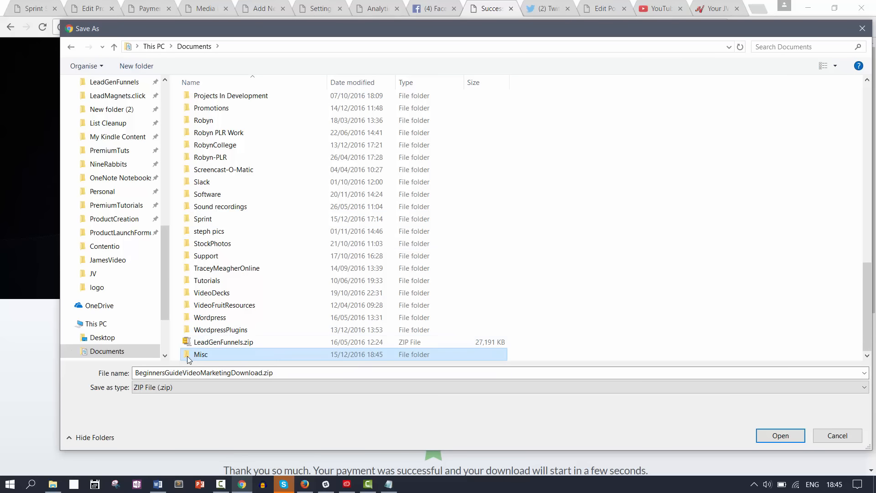
{"action": "double_click", "coordinate": [200, 354]}
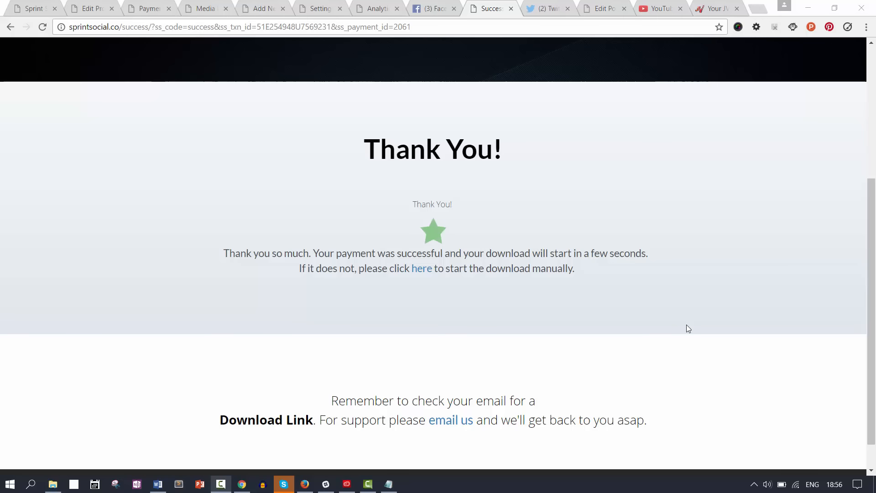
{"action": "mouse_move", "coordinate": [68, 97]}
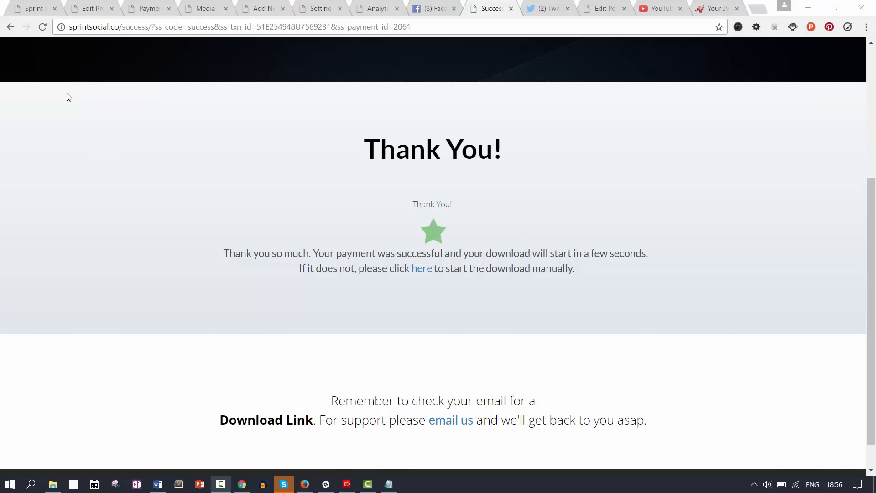
- Switch to the Sprint Social dashboard tab to view today's 10 USD Facebook sale
{"action": "left_click", "coordinate": [33, 8]}
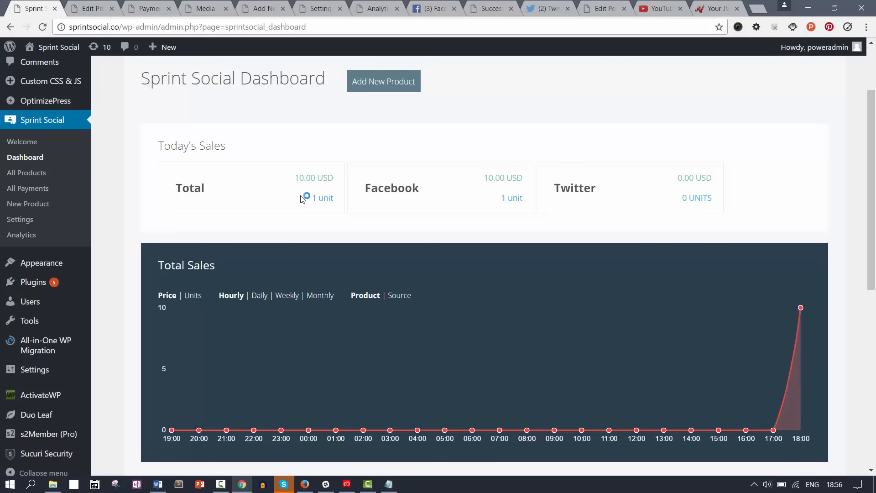
{"action": "mouse_move", "coordinate": [498, 205]}
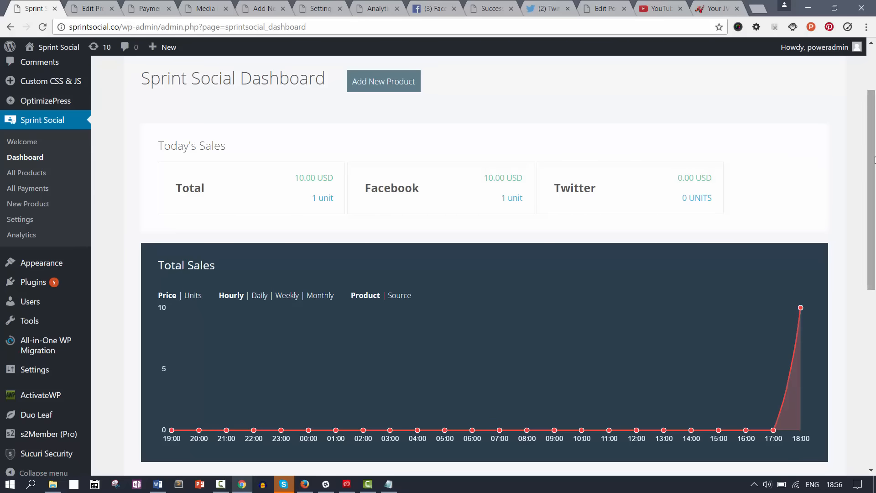
{"action": "scroll", "scroll_direction": "down", "scroll_amount": 3}
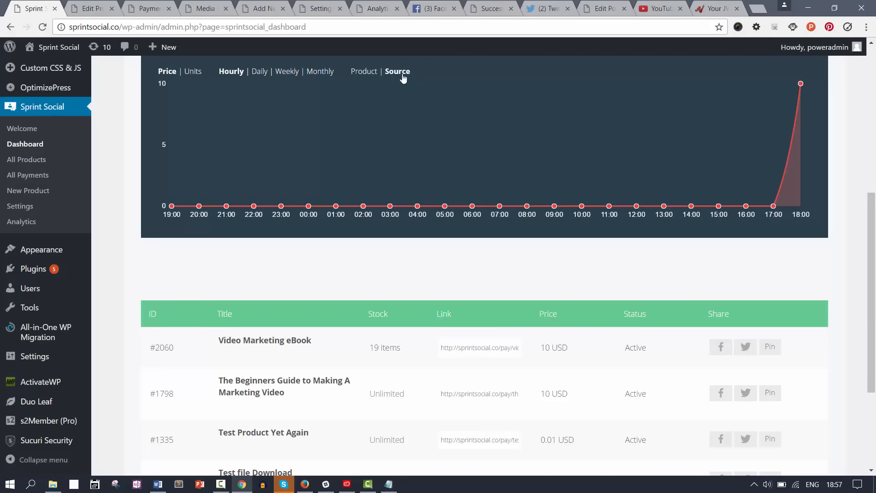
{"action": "mouse_move", "coordinate": [759, 235]}
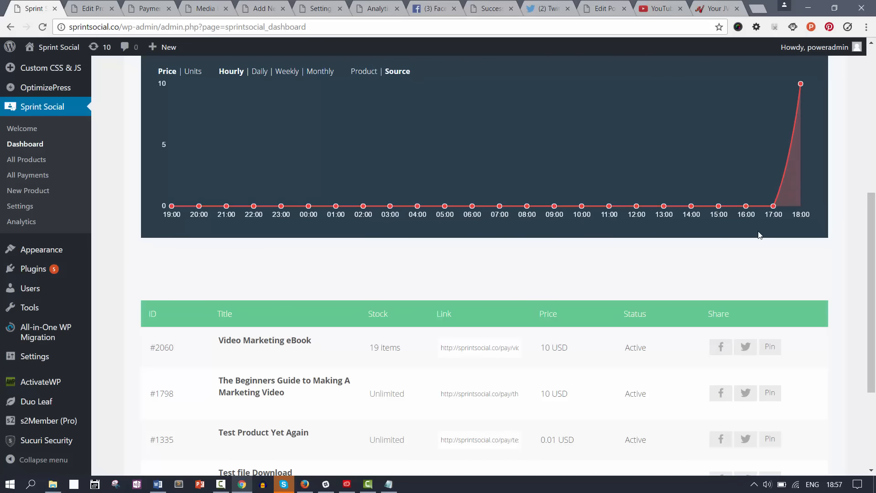
{"action": "scroll", "scroll_direction": "down", "scroll_amount": 3}
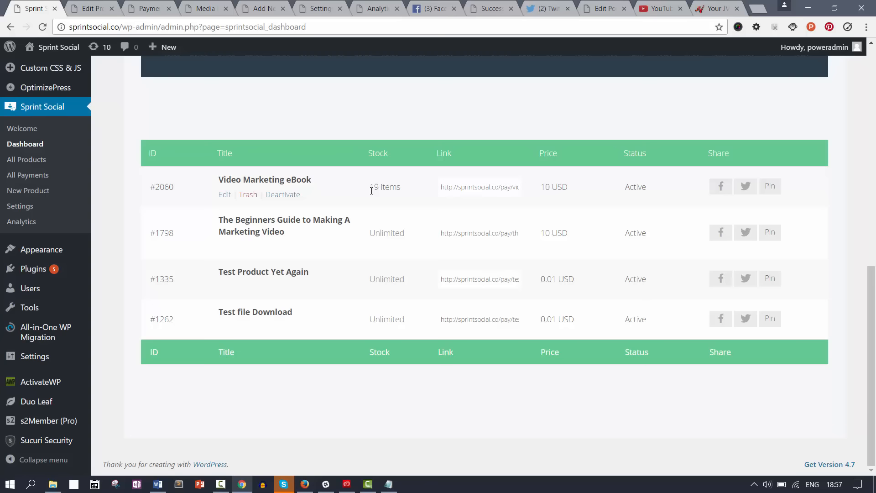
{"action": "mouse_move", "coordinate": [287, 187]}
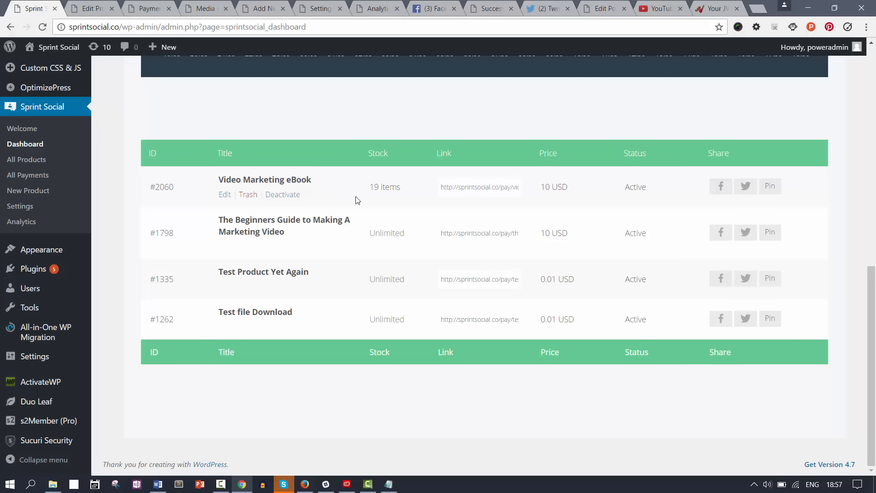
{"action": "mouse_move", "coordinate": [340, 200]}
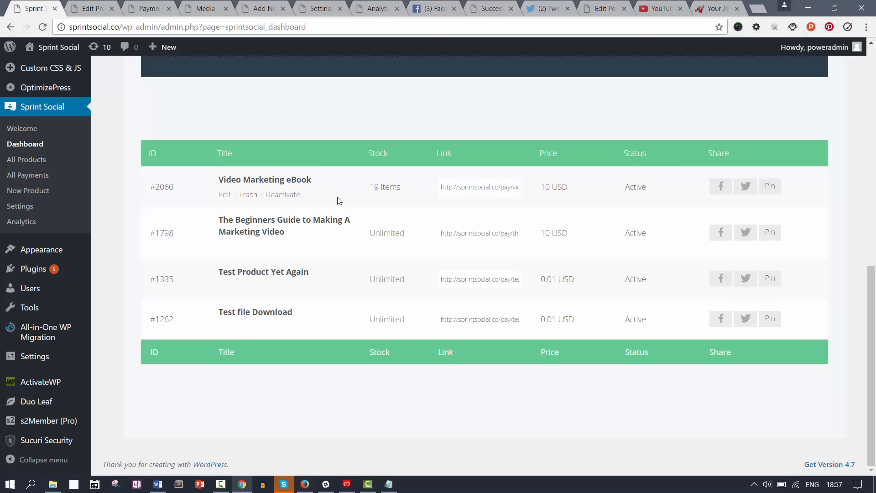
{"action": "mouse_move", "coordinate": [324, 223]}
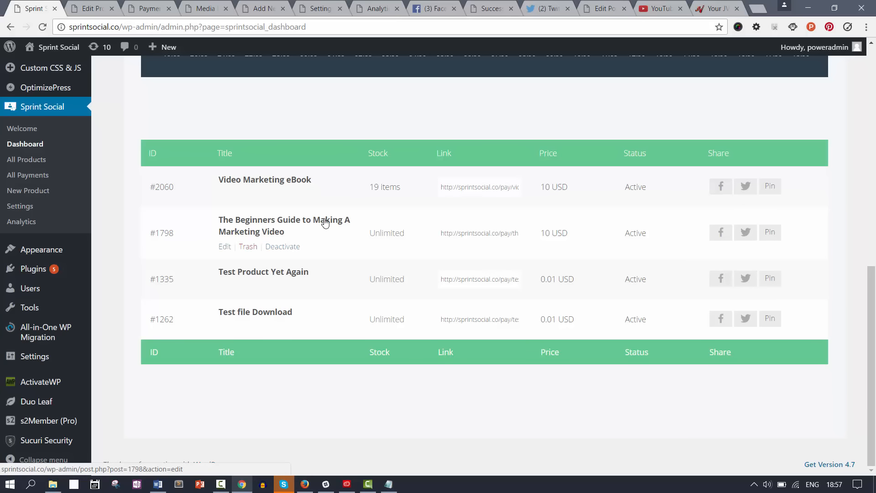
{"action": "mouse_move", "coordinate": [325, 228]}
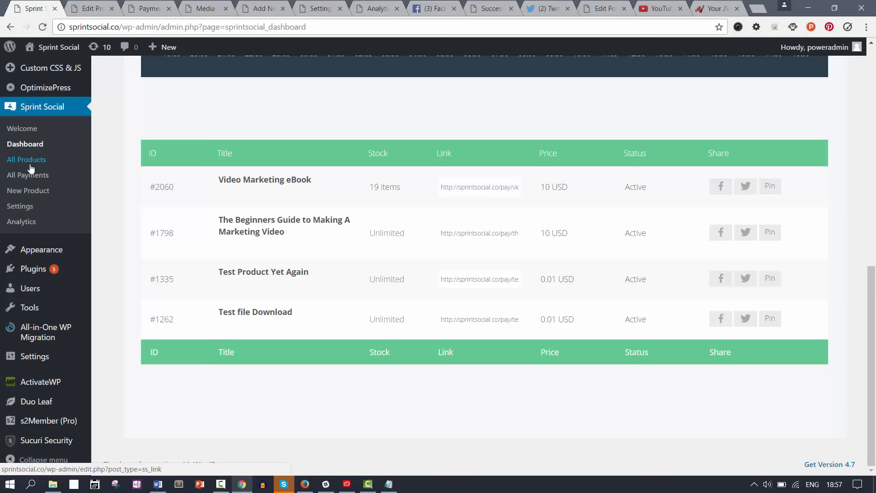
- Browse All Products to confirm Video Marketing eBook's 19 items, then view All Payments
{"action": "left_click", "coordinate": [26, 160]}
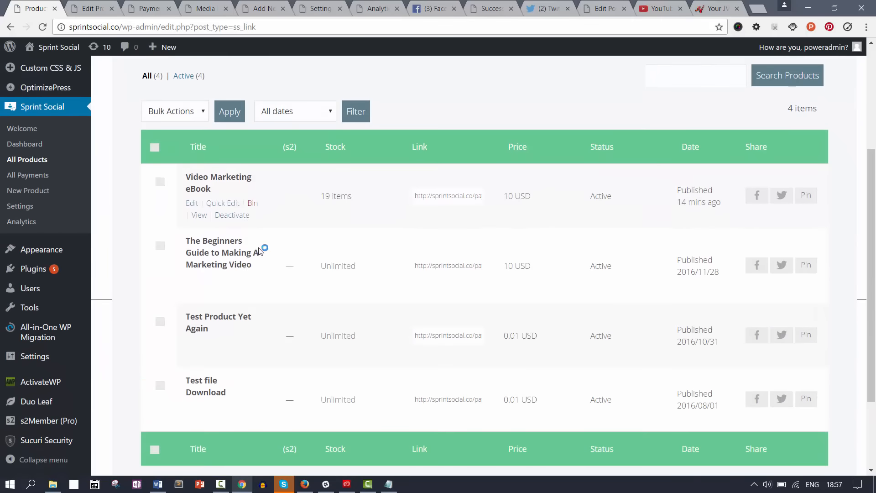
{"action": "scroll", "scroll_direction": "down", "scroll_amount": 3}
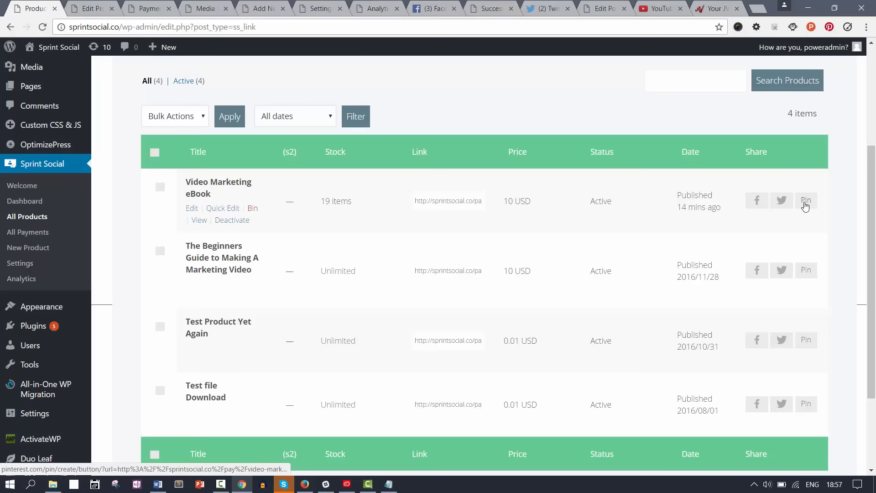
{"action": "mouse_move", "coordinate": [30, 236]}
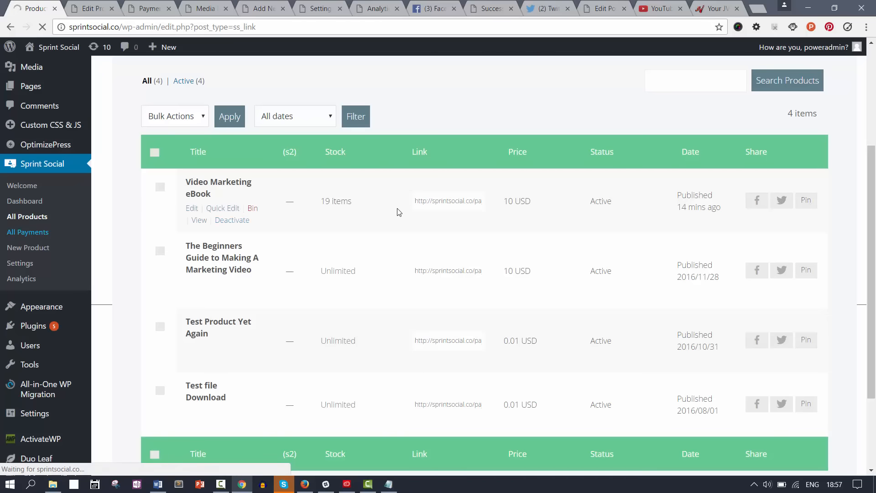
{"action": "left_click", "coordinate": [28, 232]}
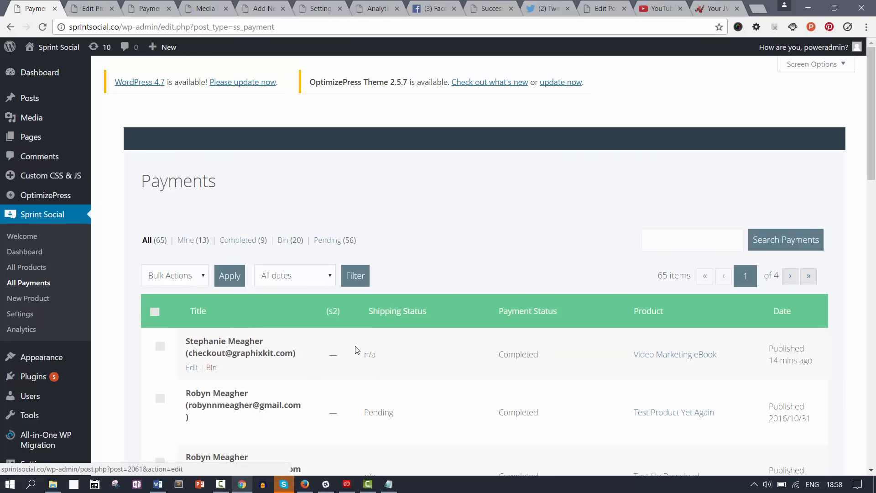
- Sort payments by shipping status and review the Test Product Yet Again payment summary and logs
{"action": "left_click", "coordinate": [397, 310]}
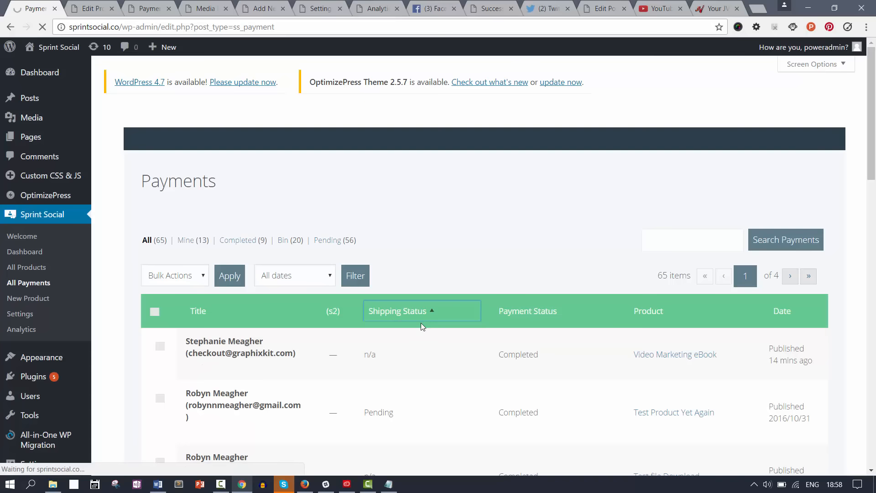
{"action": "left_click", "coordinate": [396, 310]}
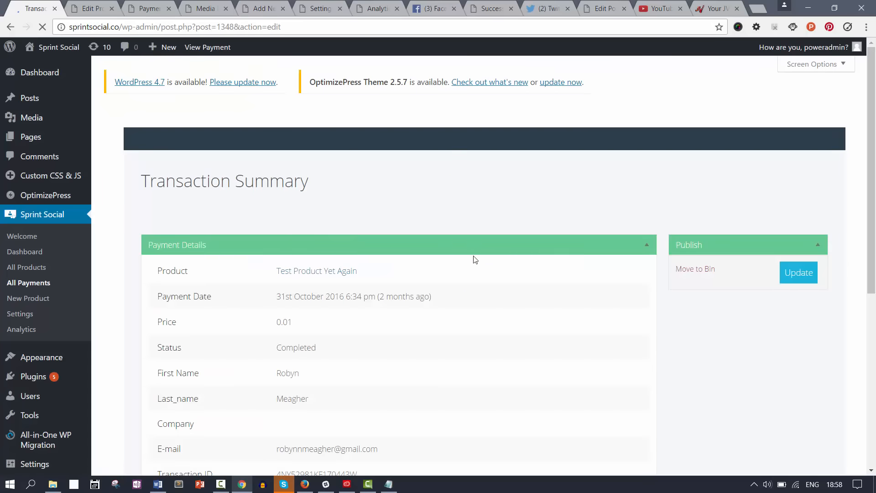
{"action": "scroll", "scroll_direction": "down", "scroll_amount": 3}
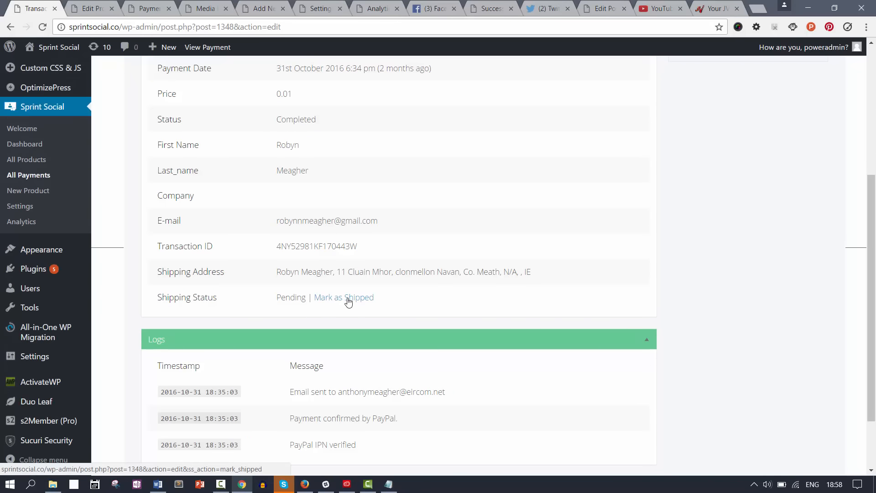
{"action": "mouse_move", "coordinate": [366, 274]}
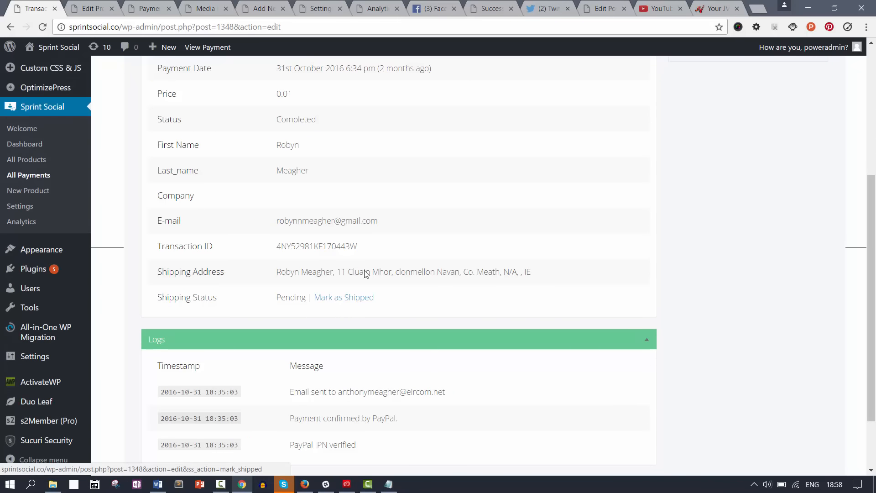
{"action": "mouse_move", "coordinate": [376, 197]}
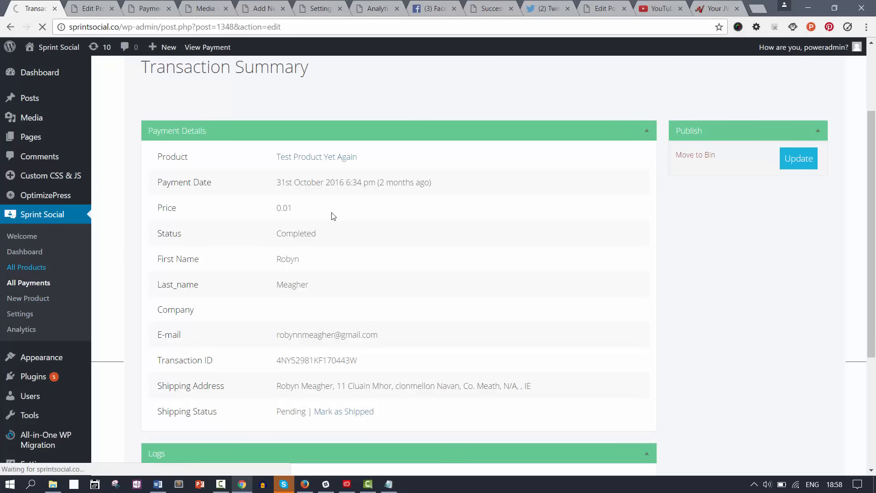
{"action": "left_click", "coordinate": [26, 266]}
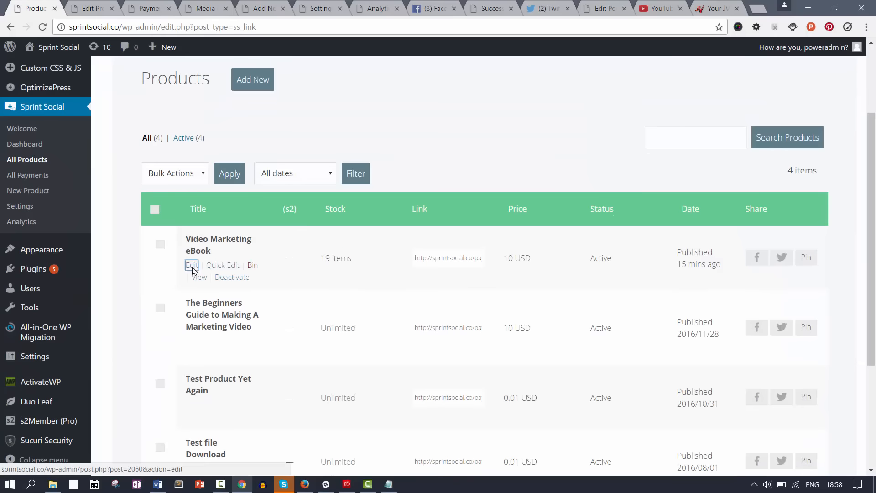
- Edit Video Marketing eBook to view its 19-unit stock and Facebook order #2061
{"action": "left_click", "coordinate": [192, 265]}
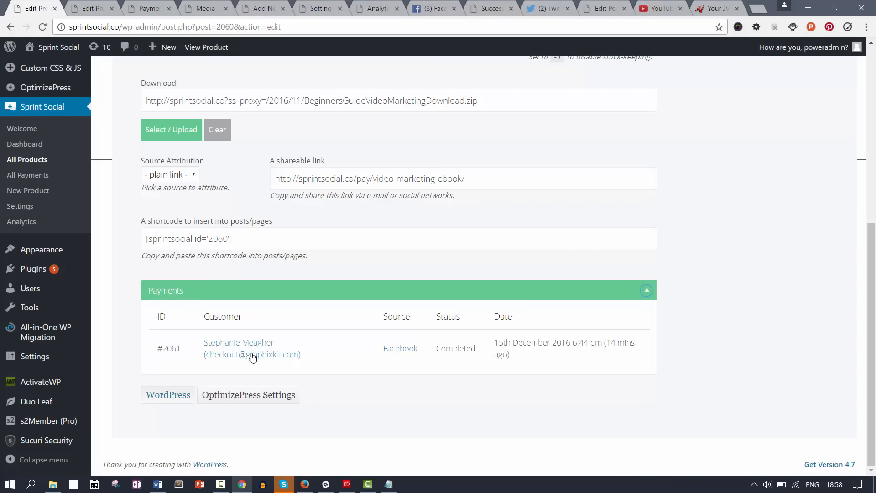
{"action": "mouse_move", "coordinate": [365, 368]}
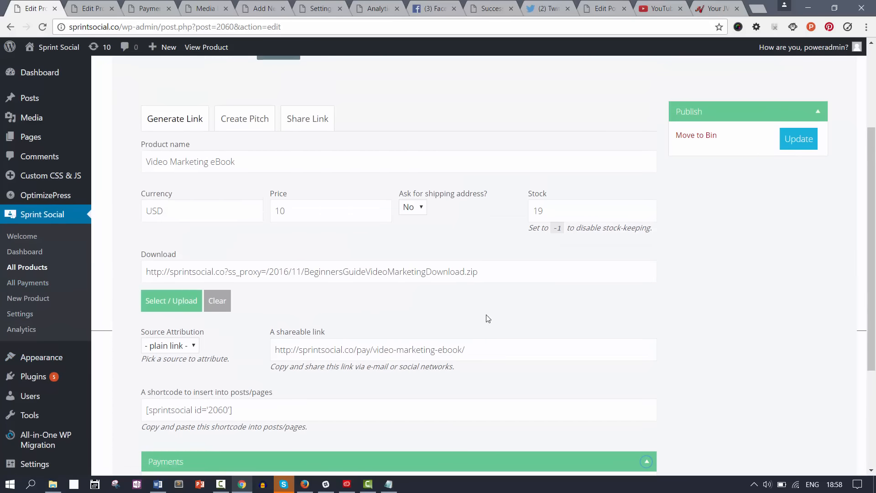
{"action": "mouse_move", "coordinate": [487, 312]}
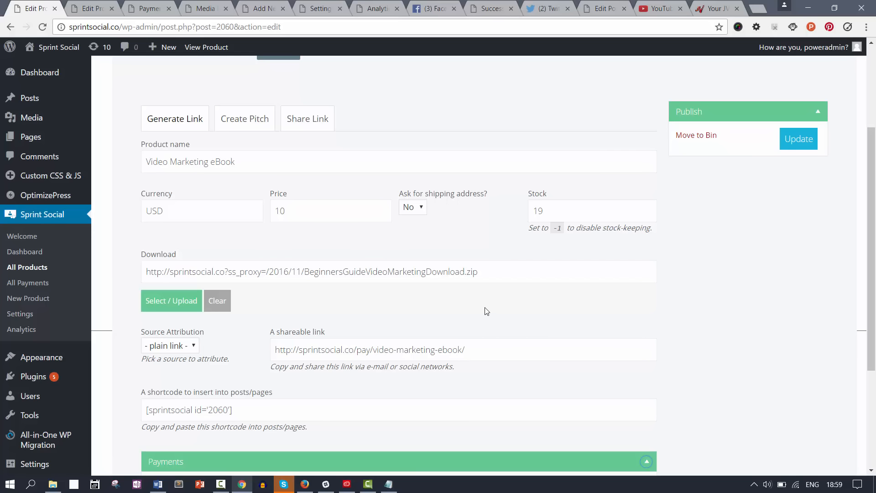
{"action": "mouse_move", "coordinate": [492, 308]}
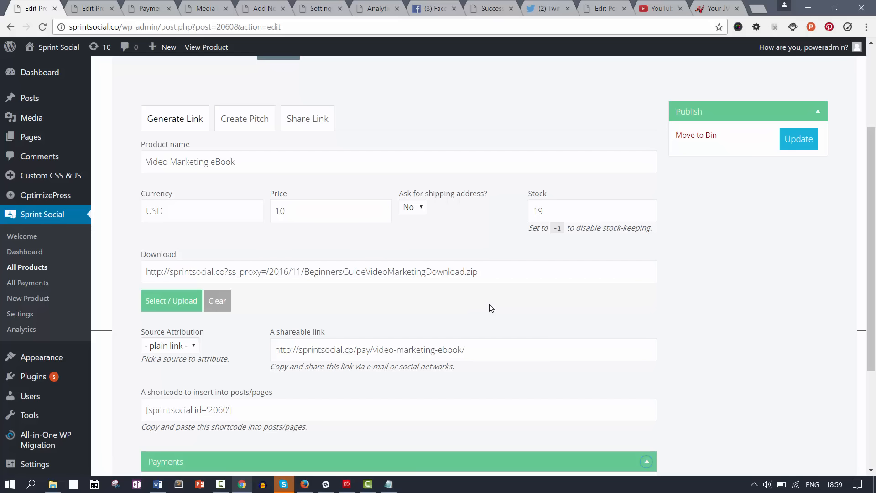